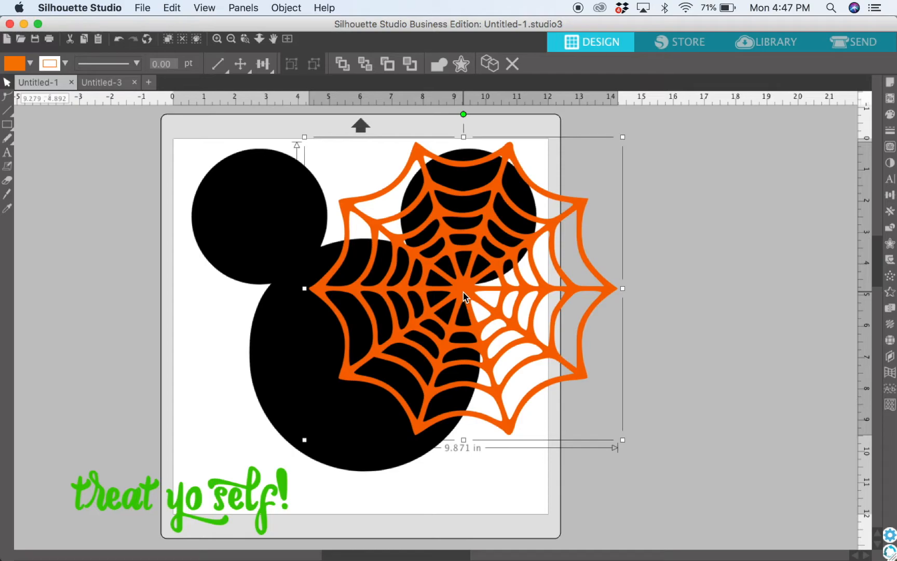
Deselect the spider web by clicking empty canvas.
click(657, 272)
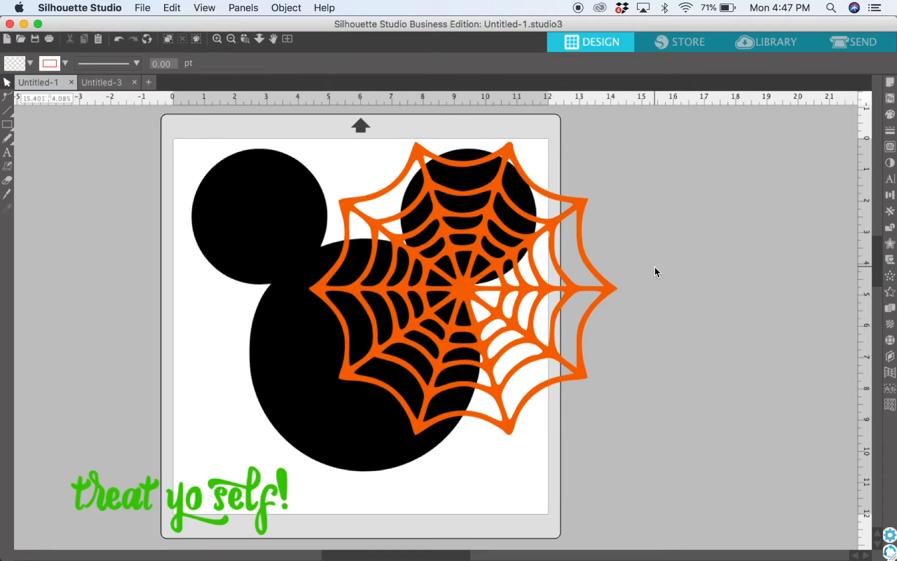
mouse_move(238, 132)
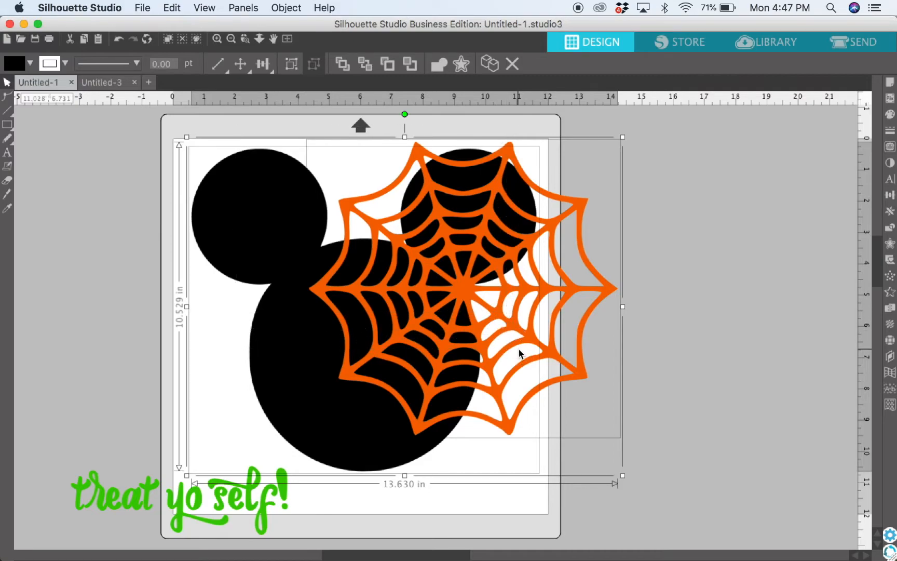
mouse_move(890, 211)
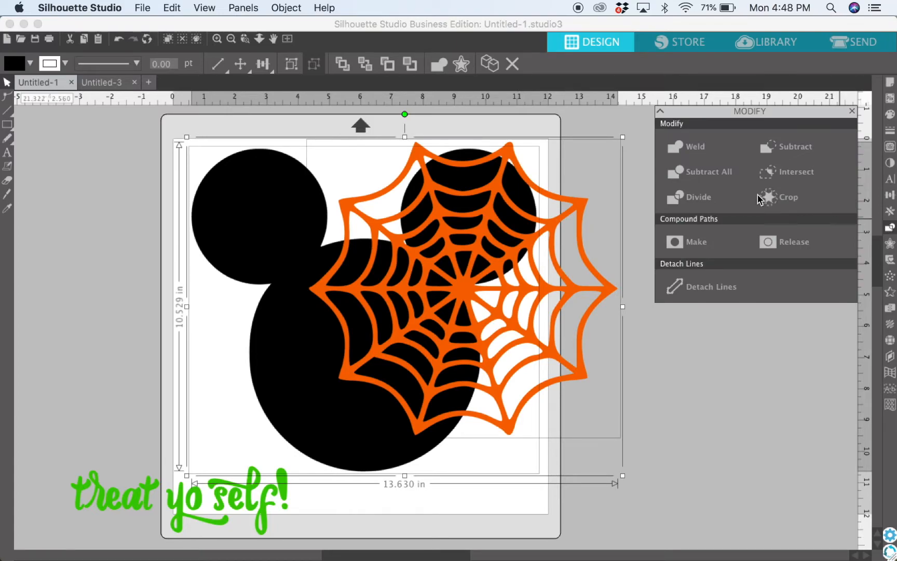
mouse_move(710, 172)
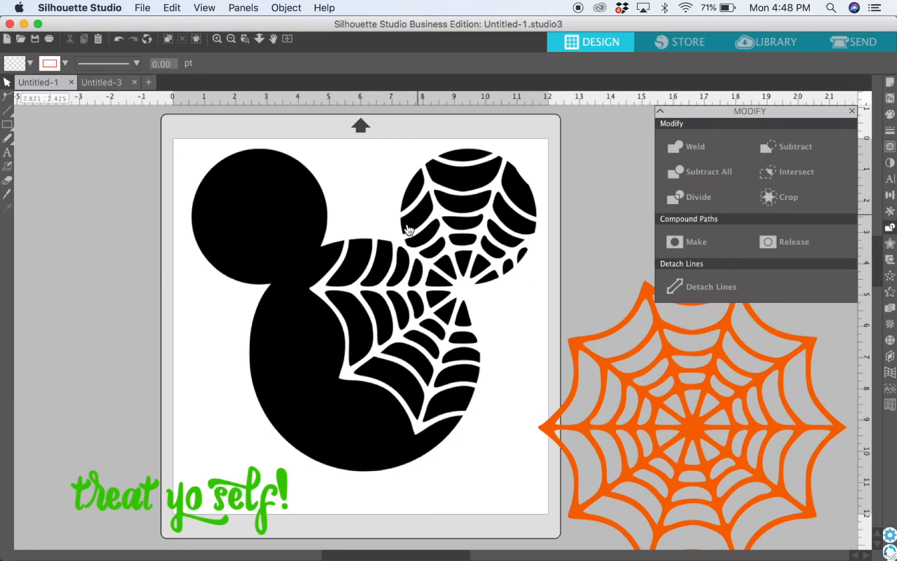
mouse_move(467, 245)
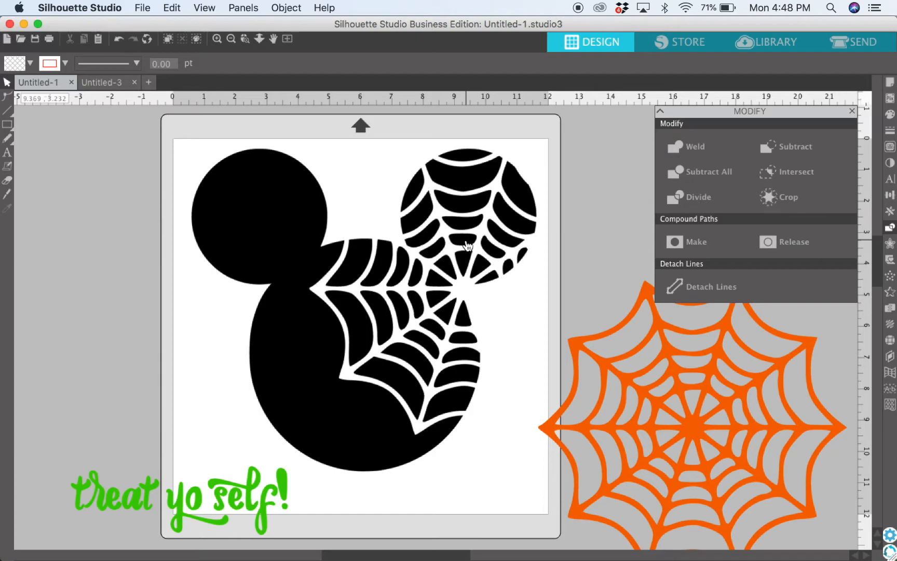
mouse_move(470, 246)
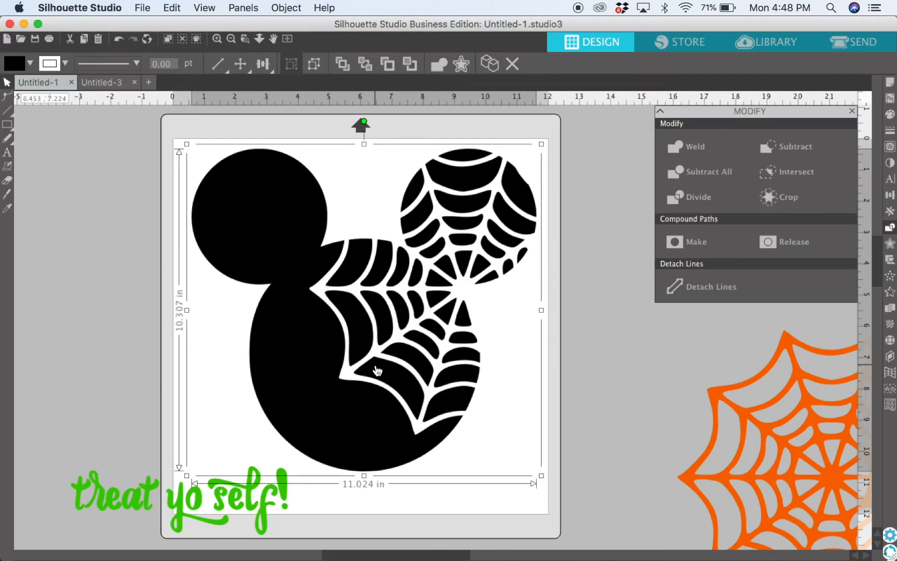
mouse_move(555, 487)
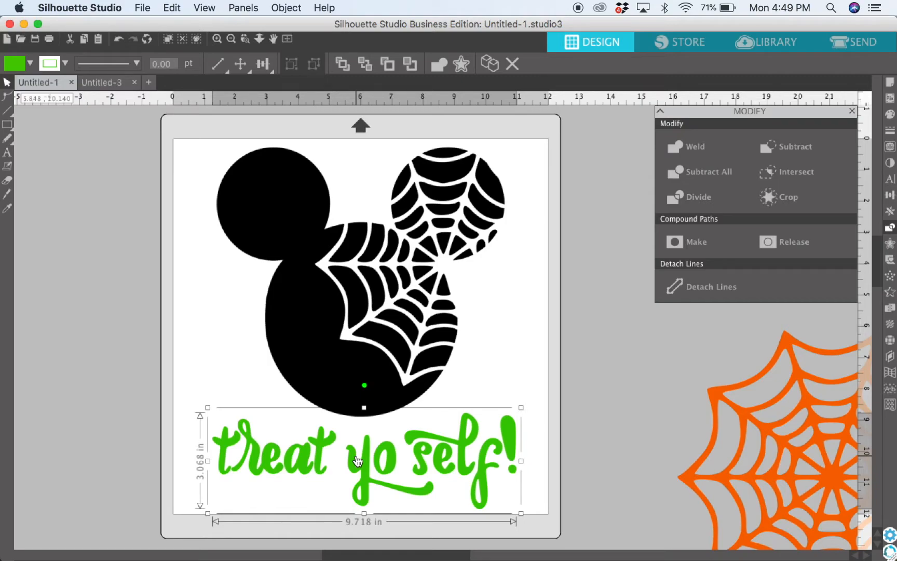
Deselect the resized 'treat yo self!' text and open the Send cut settings.
click(495, 362)
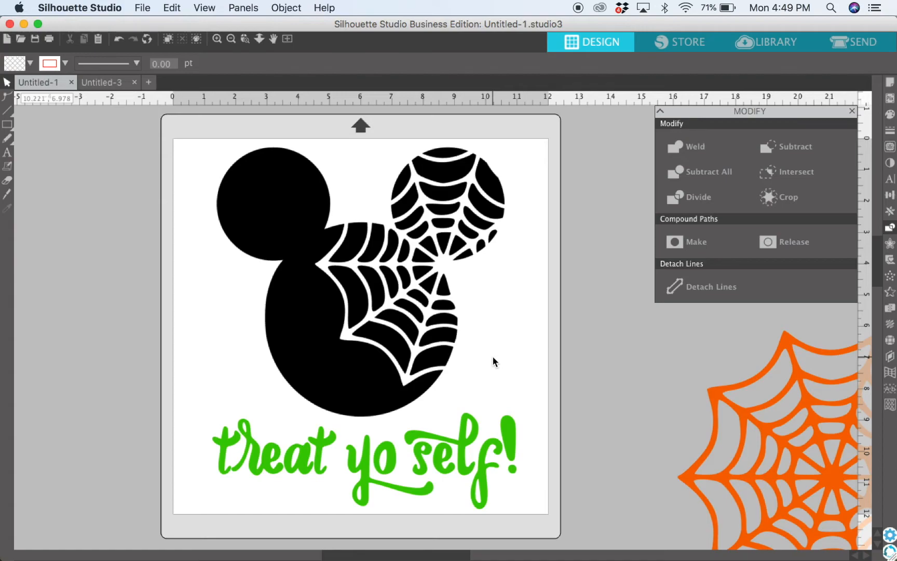
mouse_move(700, 198)
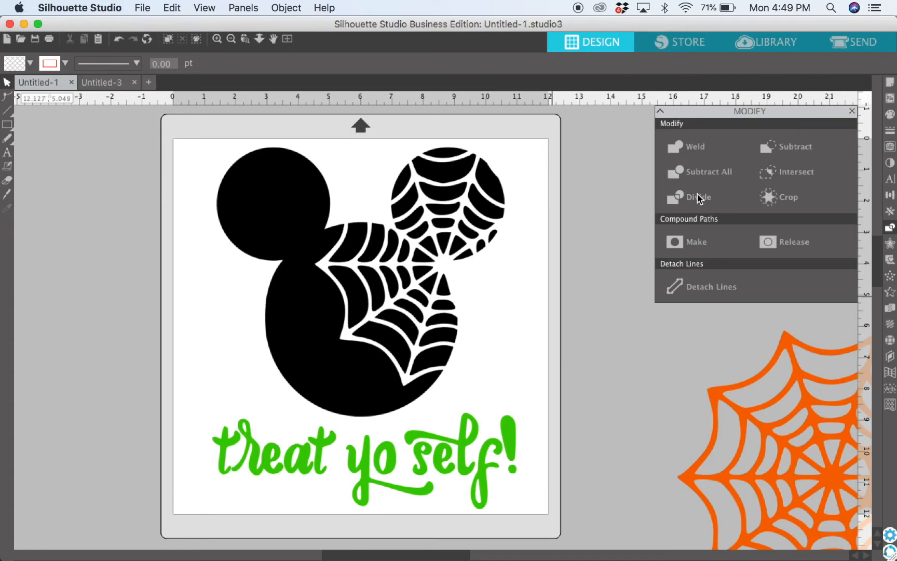
click(853, 41)
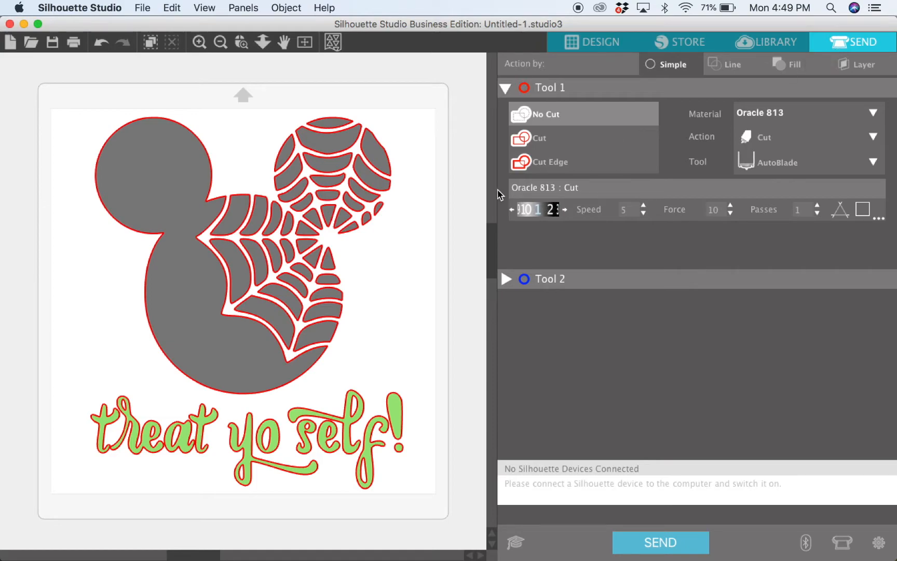
mouse_move(222, 490)
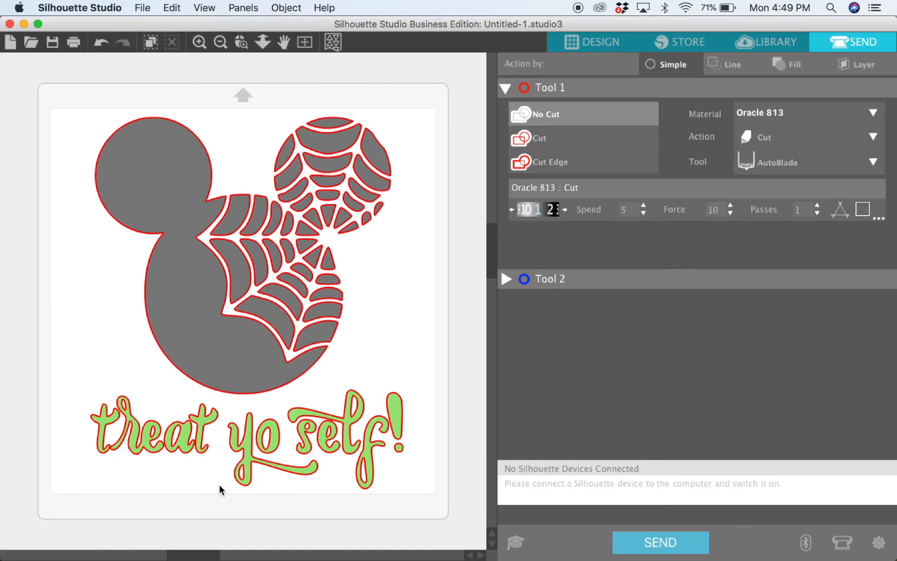
mouse_move(182, 436)
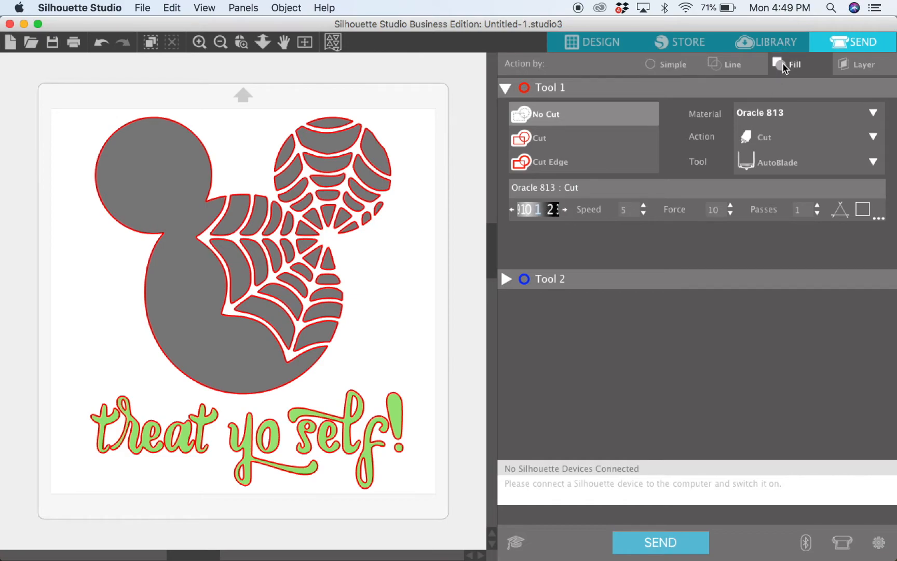
click(792, 64)
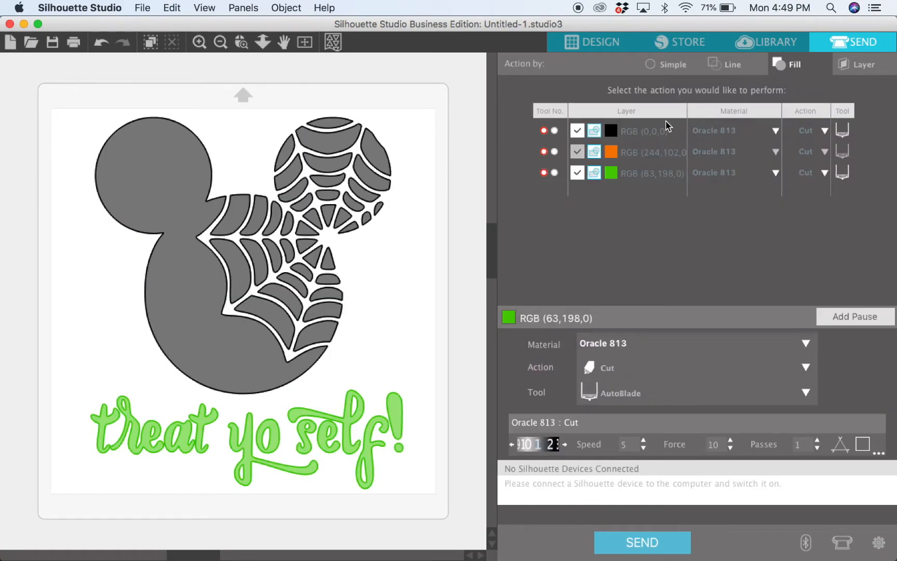
click(577, 151)
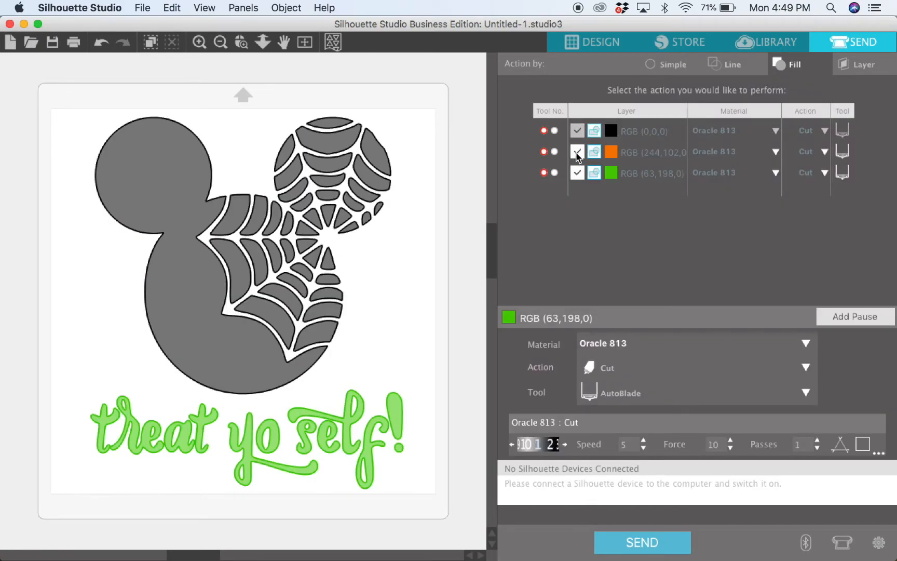
click(577, 151)
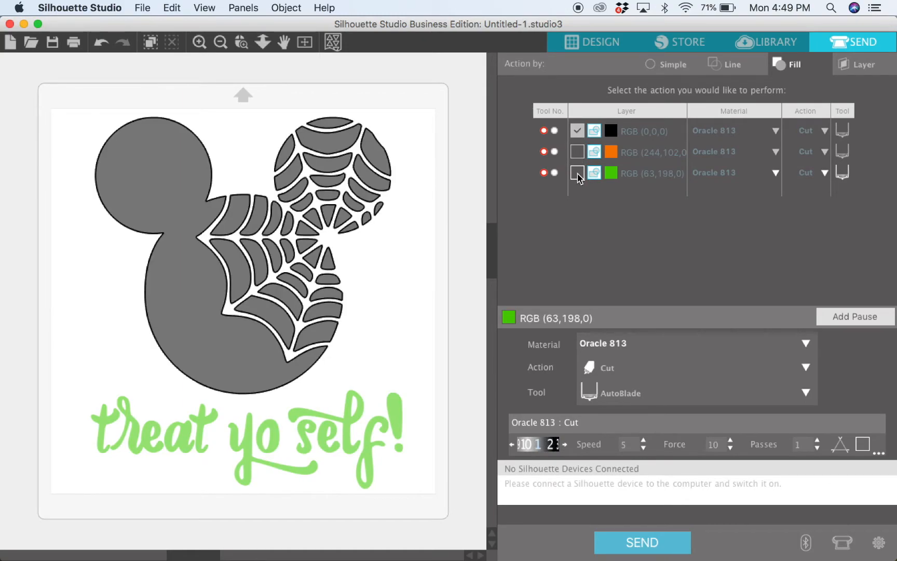
click(578, 152)
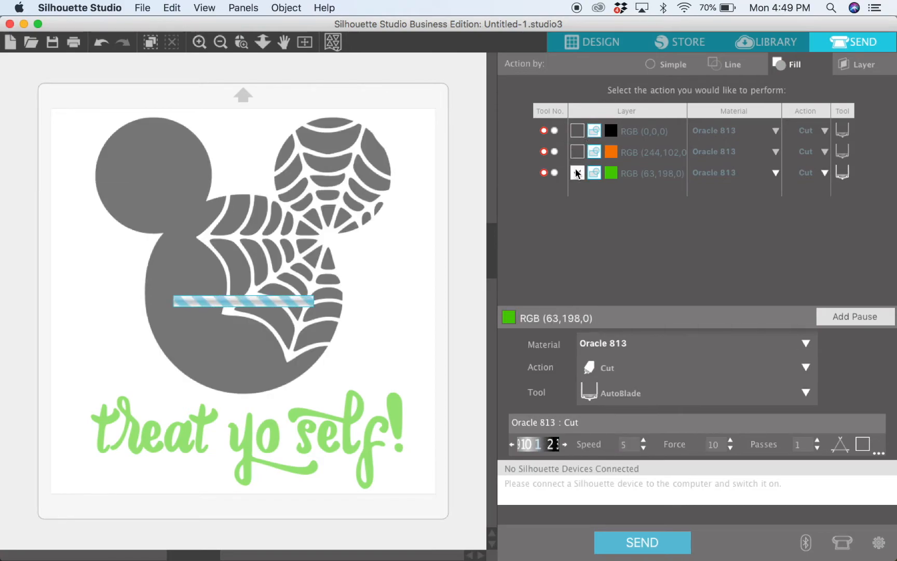
click(577, 172)
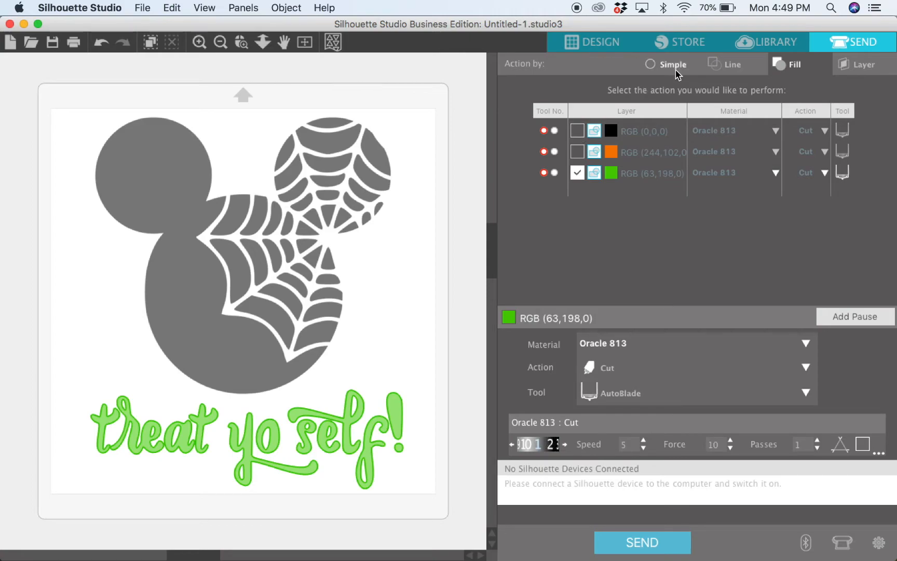
click(651, 63)
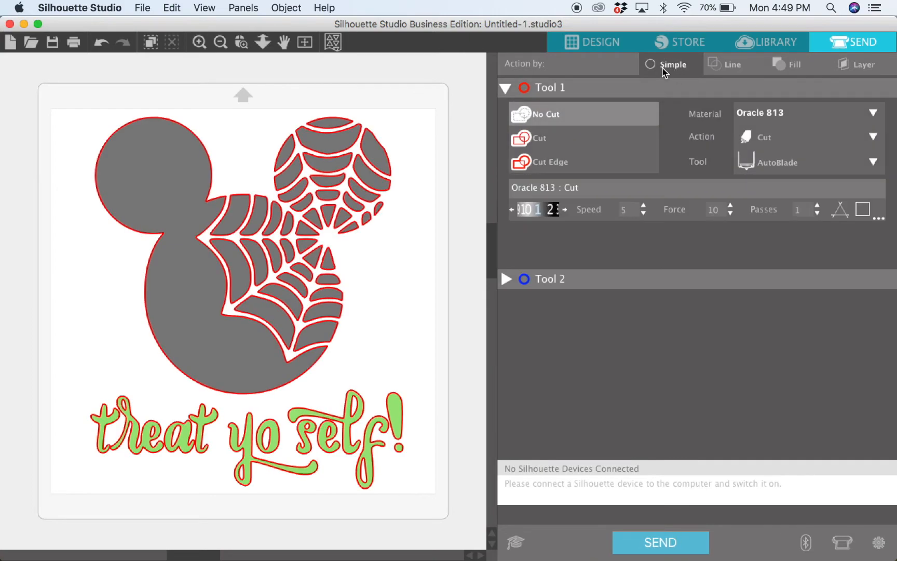
mouse_move(73, 420)
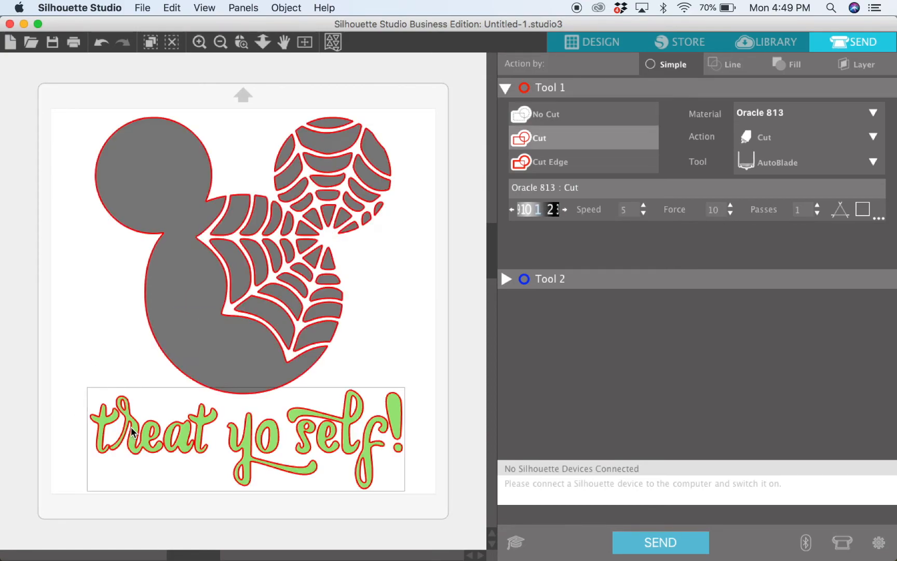
Select the green 'treat yo self!' text and mark it as Cut under Tool 1.
click(551, 114)
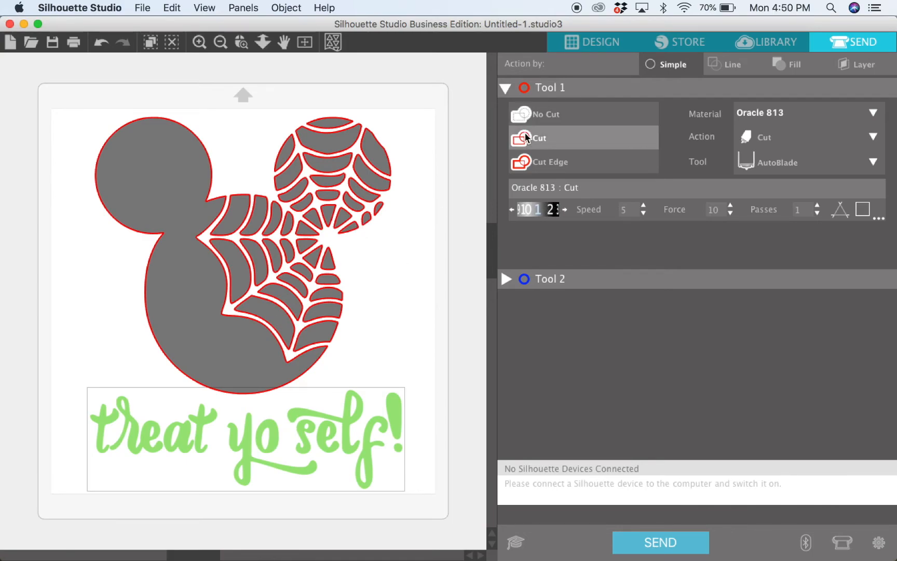
click(537, 138)
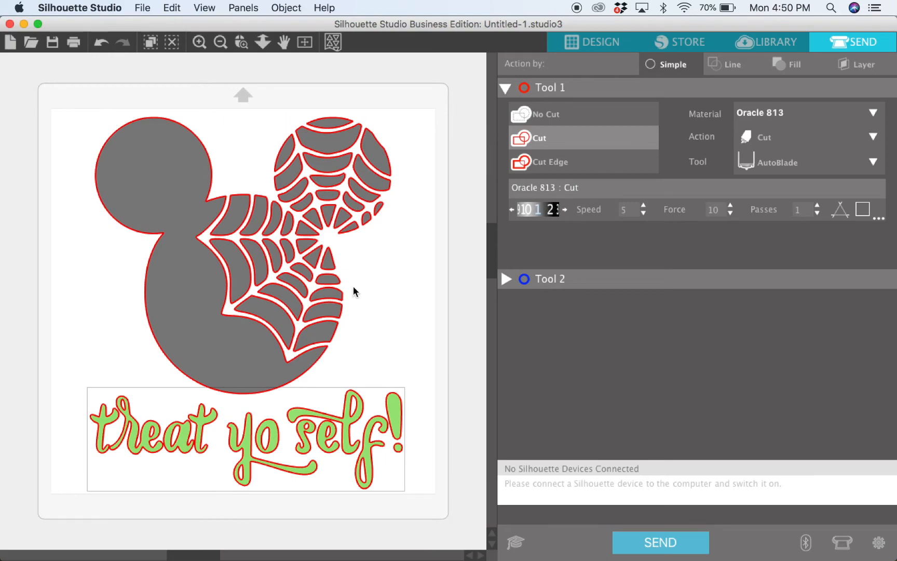